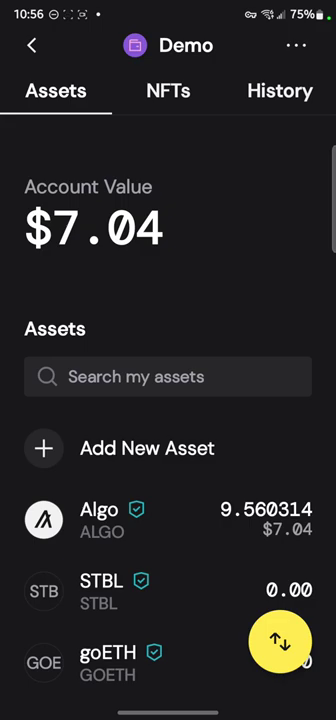
Switch the Demo account to its NFTs tab to see the ALGO-BEES item.
{"action": "left_click", "coordinate": [168, 91]}
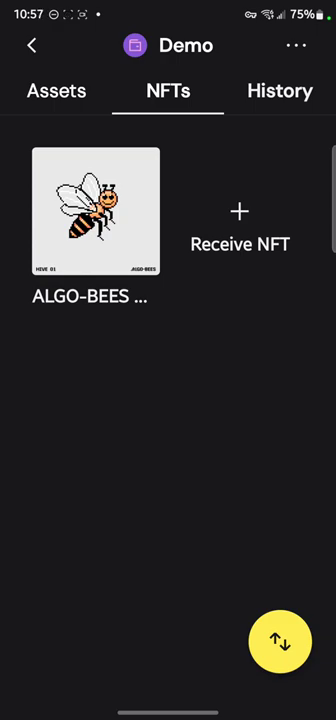
{"action": "left_click", "coordinate": [240, 224]}
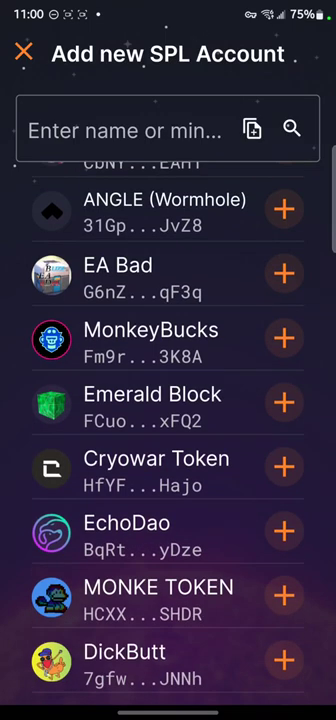
Scroll to xVideo Token, view its details, and go back without adding it.
{"action": "scroll", "scroll_direction": "down", "scroll_amount": 3}
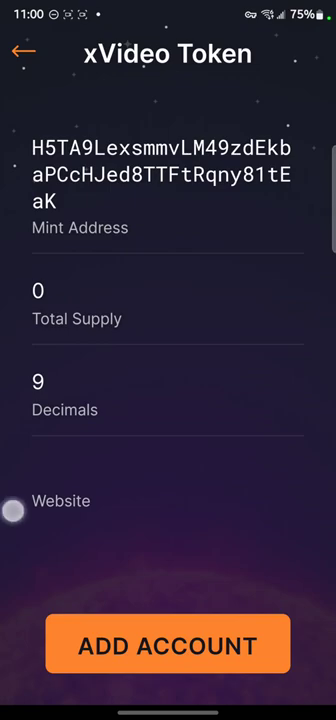
{"action": "left_click", "coordinate": [164, 647]}
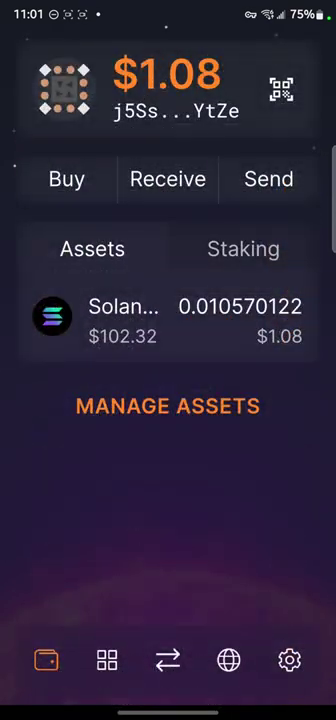
Browse TABOO TOKEN details in the SPL token list without adding it, then close the list.
{"action": "left_click", "coordinate": [168, 405]}
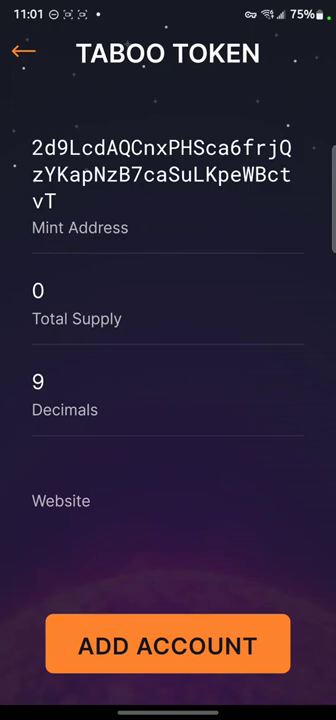
{"action": "left_click", "coordinate": [167, 646]}
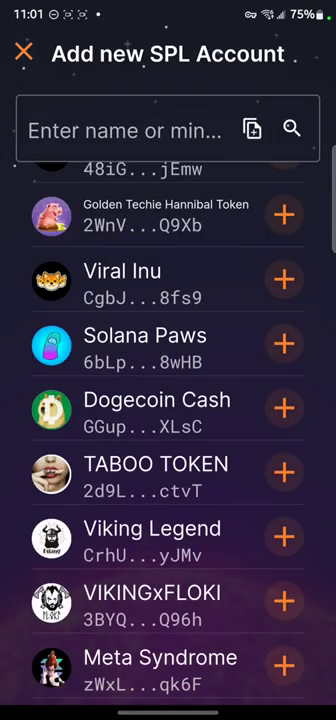
{"action": "left_click", "coordinate": [22, 53]}
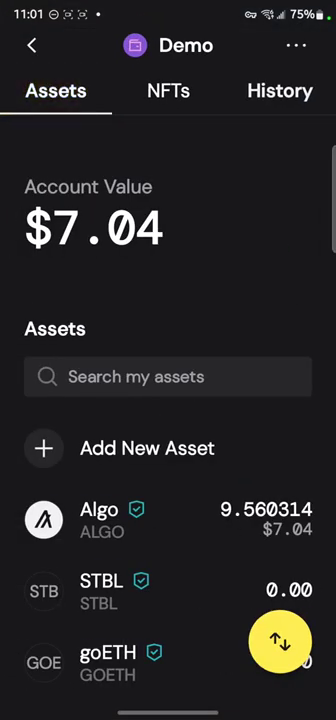
Scroll the Demo account's assets past Planet Algo and return to the $7.03 portfolio home.
{"action": "scroll", "scroll_direction": "down", "scroll_amount": 3}
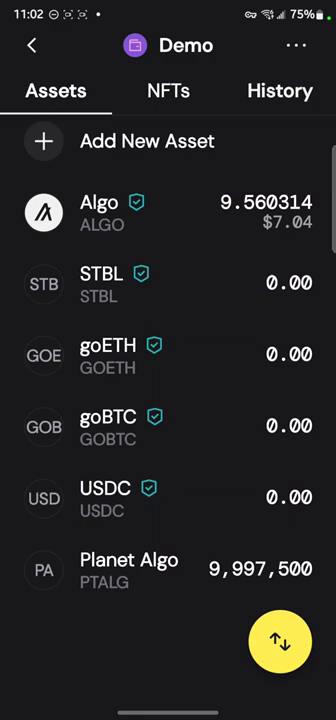
{"action": "left_click", "coordinate": [32, 46]}
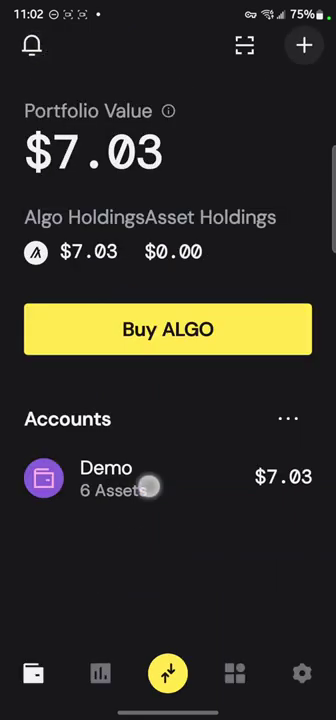
Open the Demo account and copy NTR2's asset ID 571931588 from the Adding Asset sheet.
{"action": "left_click", "coordinate": [304, 45]}
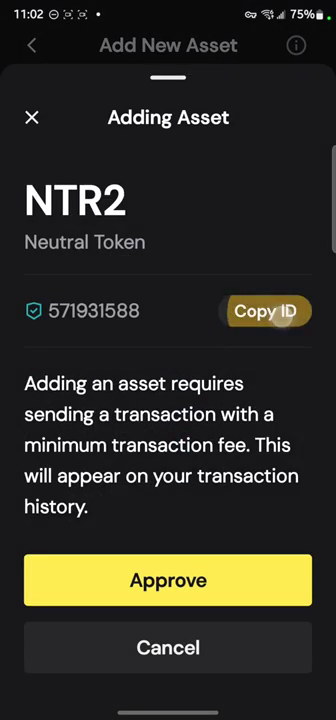
{"action": "left_click", "coordinate": [265, 311]}
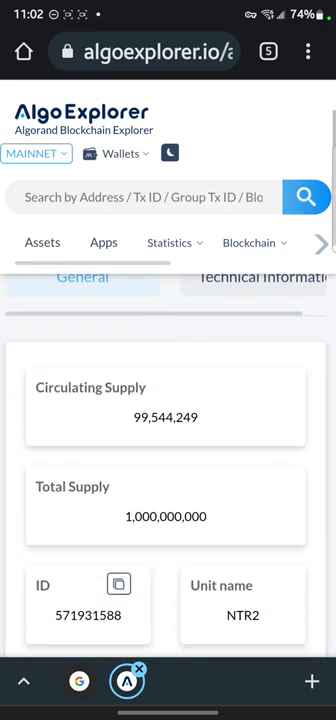
Scroll AlgoExplorer's NTR2 page to the ID, transactions and decimals fields.
{"action": "scroll", "scroll_direction": "down", "scroll_amount": 3}
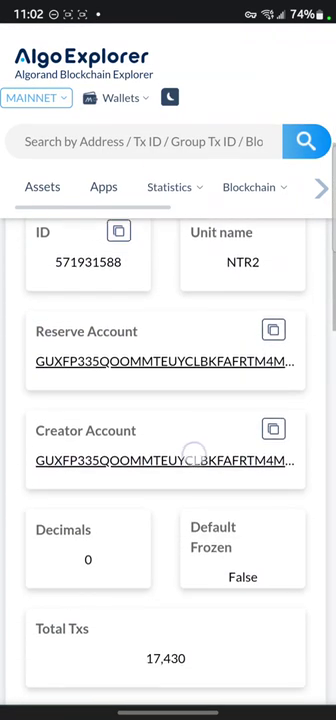
{"action": "scroll", "scroll_direction": "down", "scroll_amount": 3}
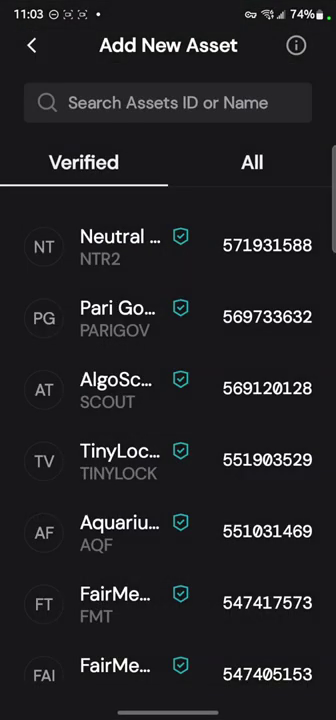
Show the All asset list, dismiss the server connection error, and exit to the home screen.
{"action": "left_click", "coordinate": [252, 162]}
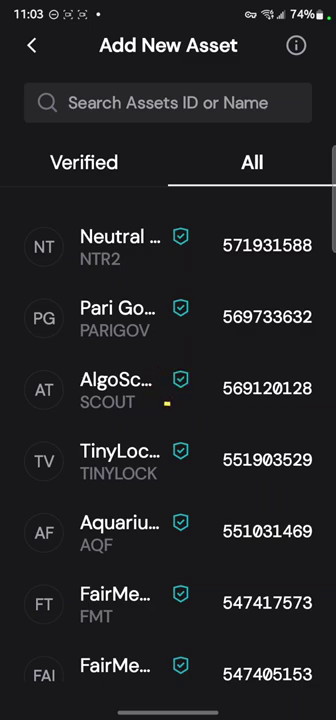
{"action": "left_click", "coordinate": [168, 393]}
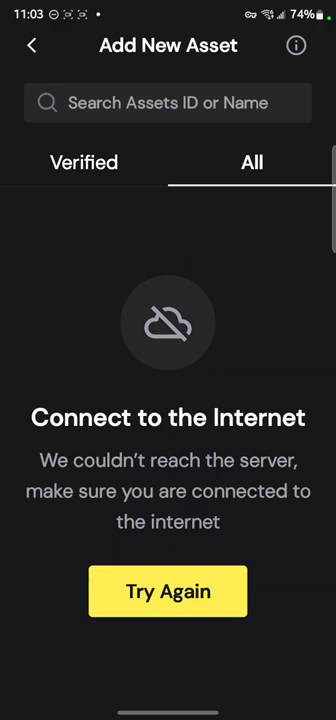
{"action": "left_click", "coordinate": [168, 591]}
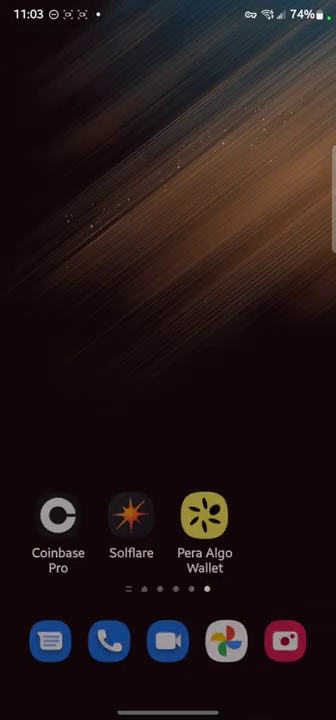
Reopen Pera Wallet's Add New Asset All tab and retry until Neutral Token's list loads.
{"action": "left_click", "coordinate": [204, 515]}
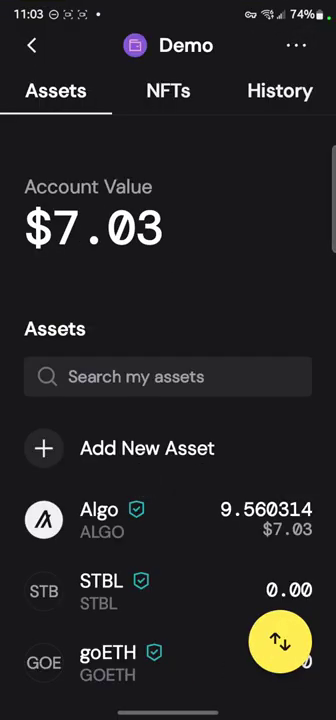
{"action": "left_click", "coordinate": [147, 448]}
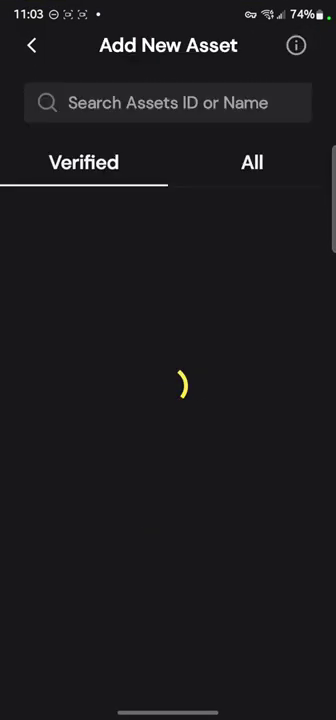
{"action": "left_click", "coordinate": [251, 162]}
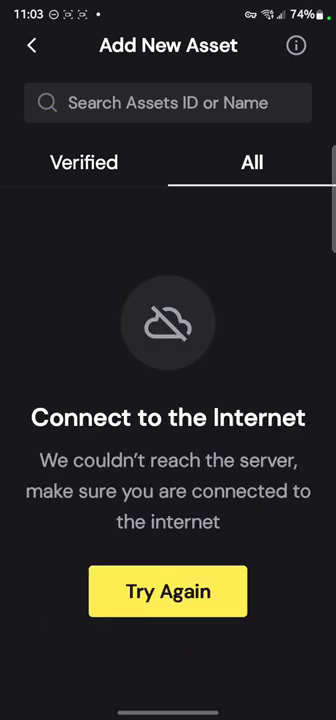
{"action": "left_click", "coordinate": [168, 591]}
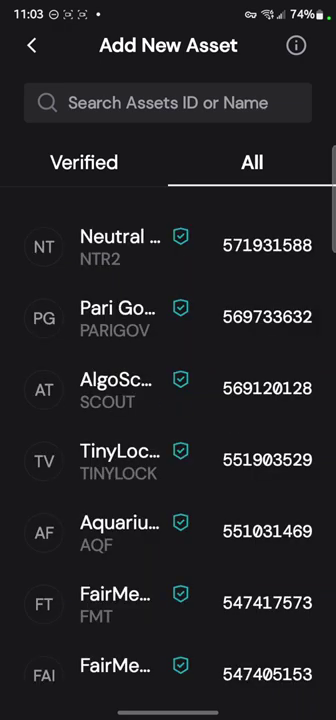